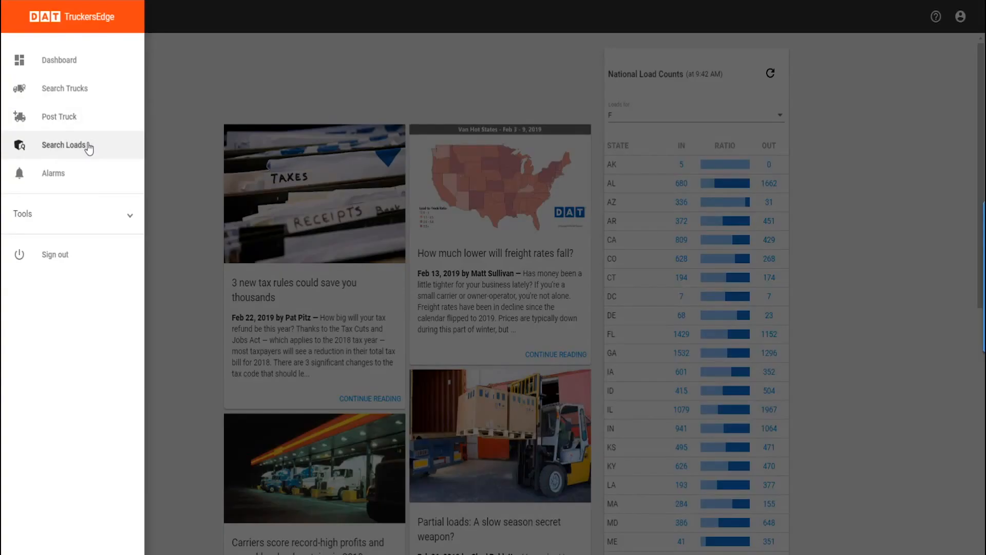
- Fill the load search: Dallas, TX to Z7, 53 ft, 45,000 lbs, full loads, 2-hour look back
left_click(65, 145)
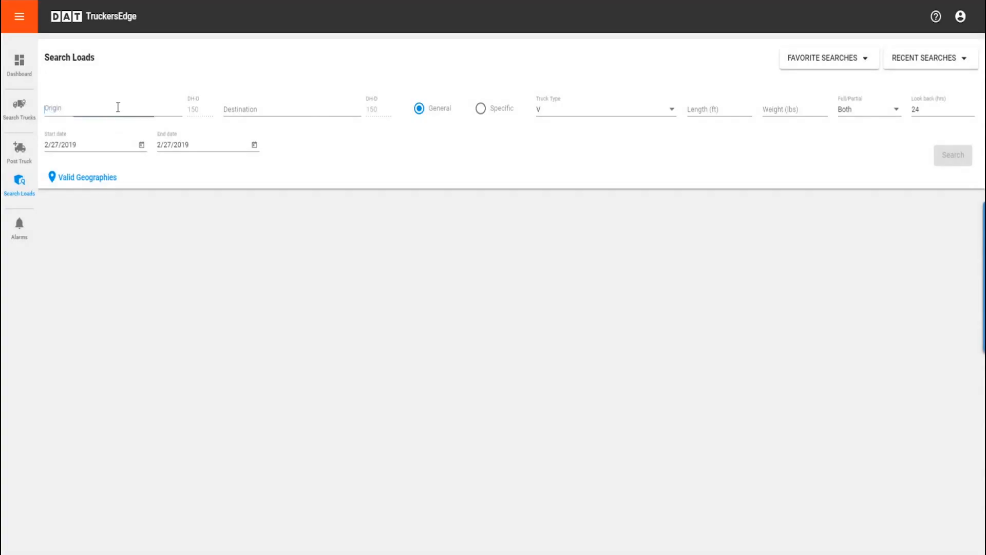
type("dalla")
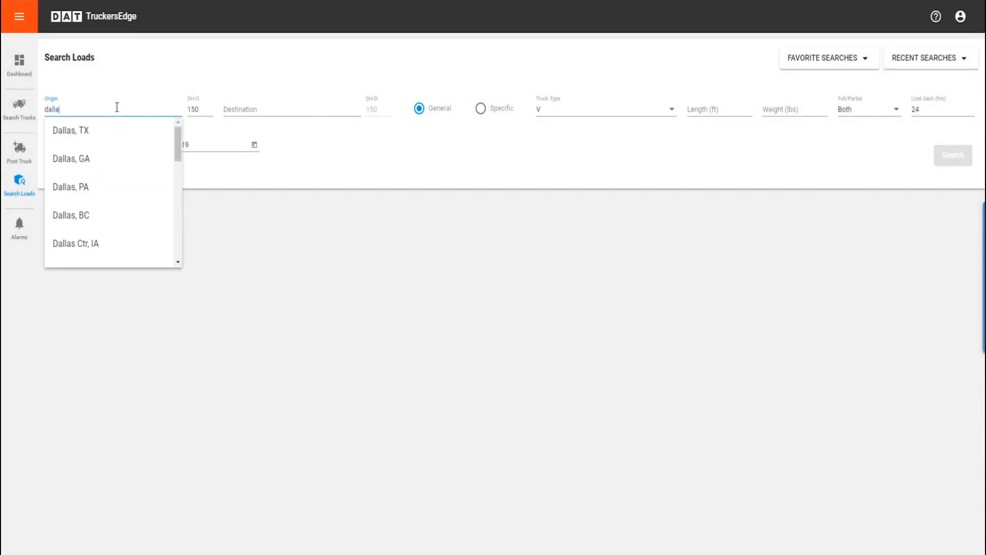
left_click(71, 130)
type("Z7")
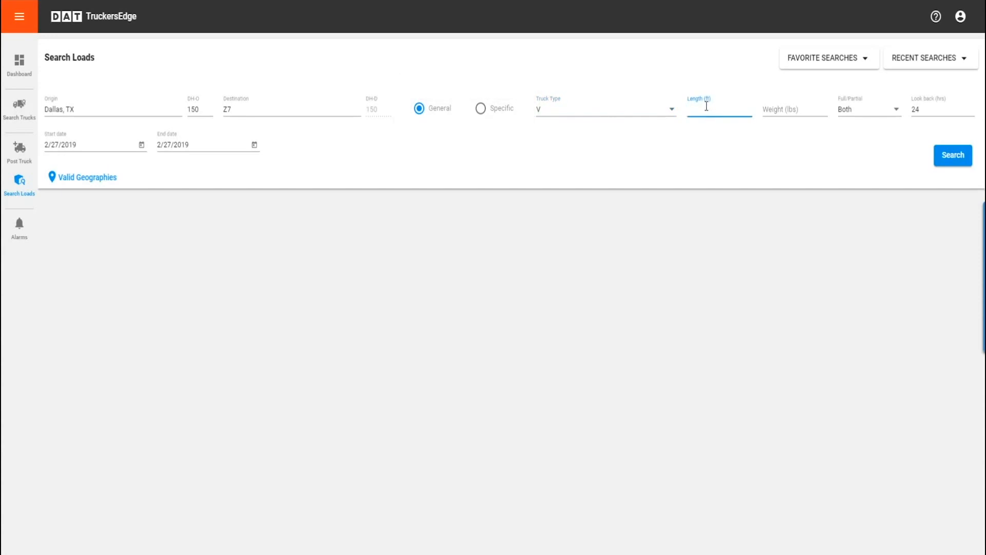
type("53")
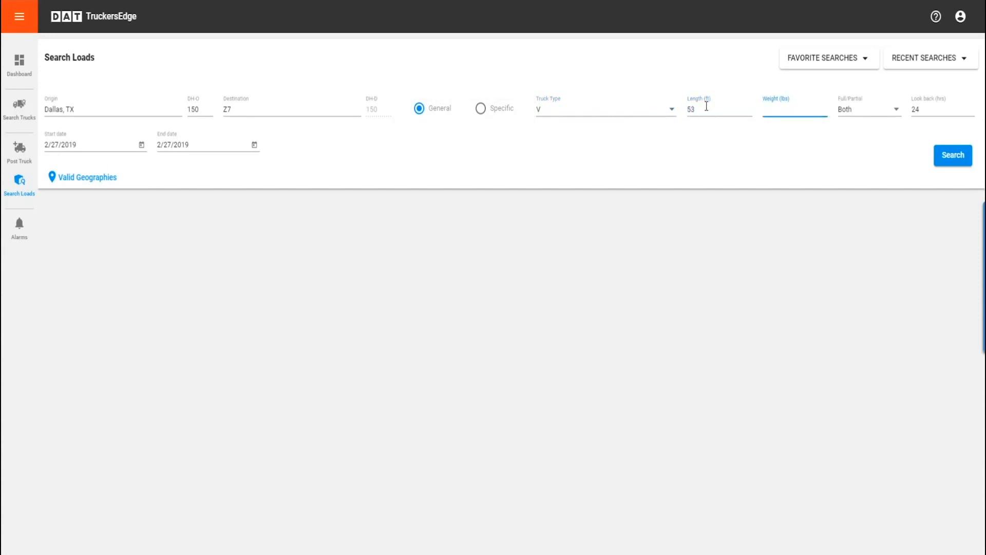
type("45,000")
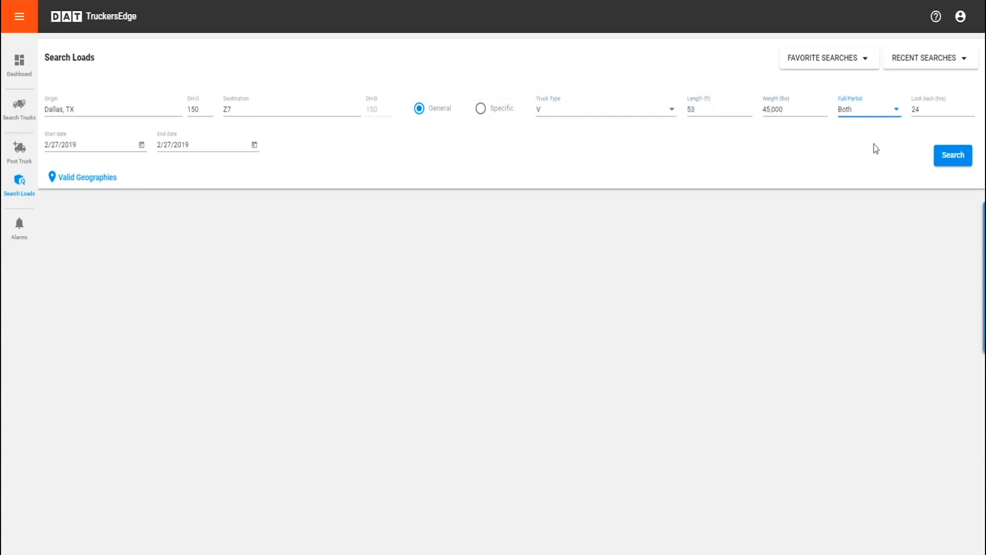
left_click(868, 108)
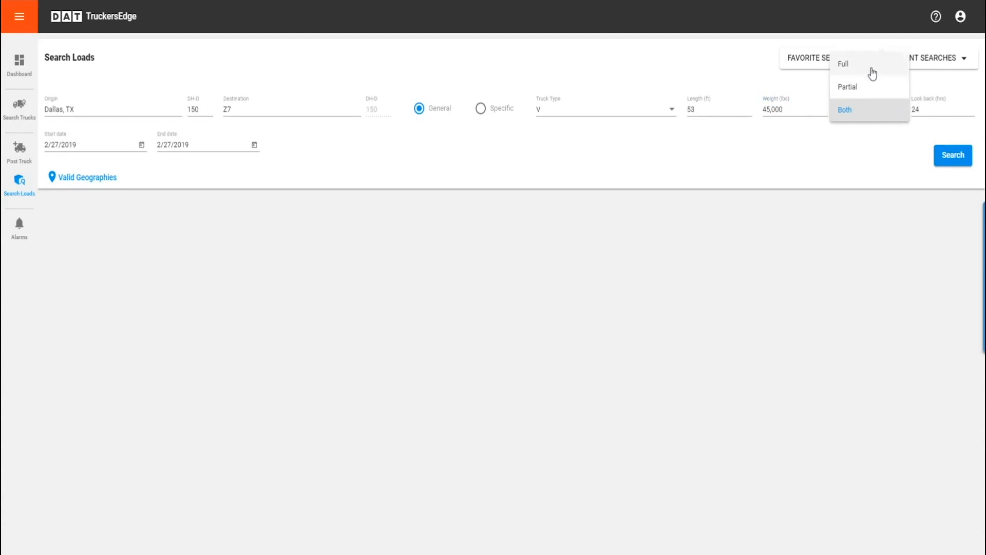
left_click(843, 62)
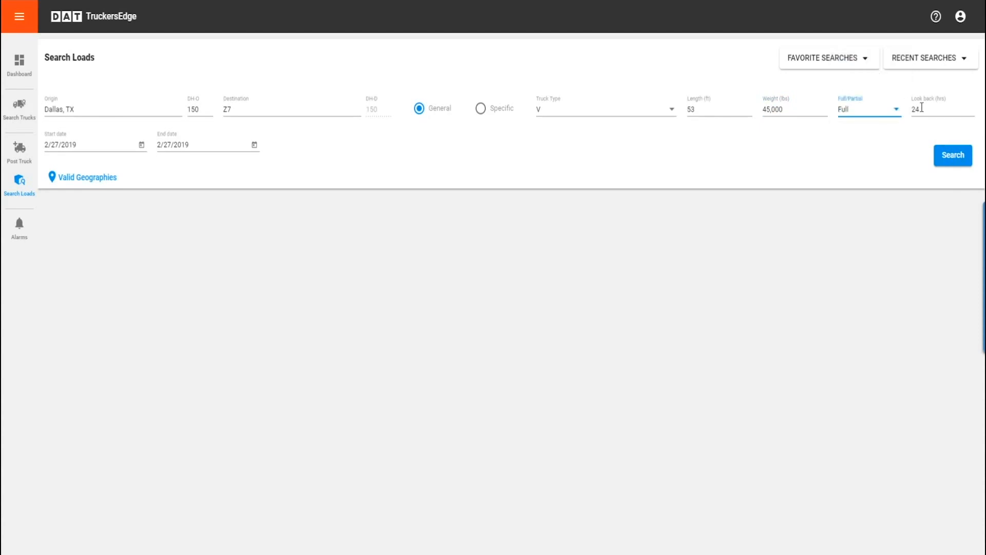
left_click(937, 109)
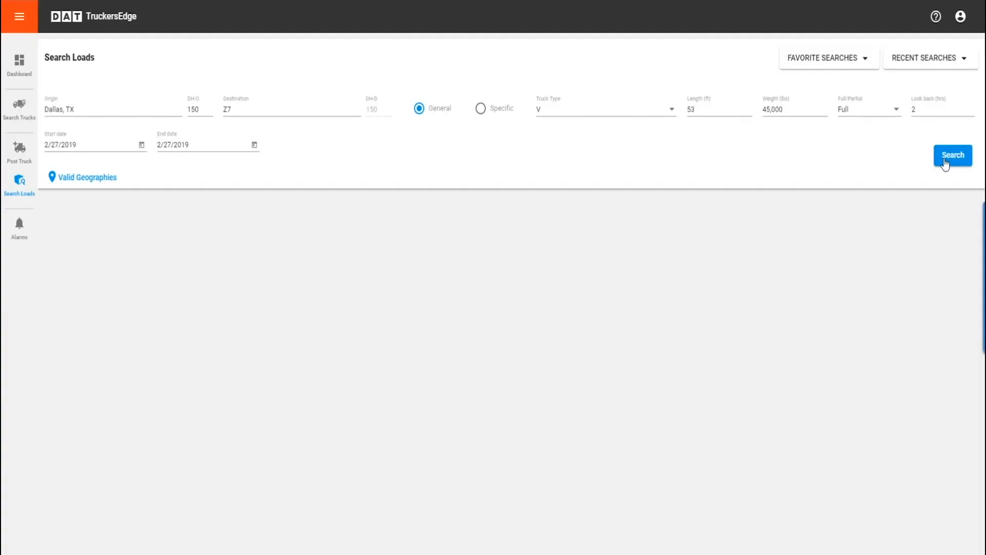
- Run the search and check the Coolidge, TX to Oklahoma City, OK load among 393 results
left_click(953, 154)
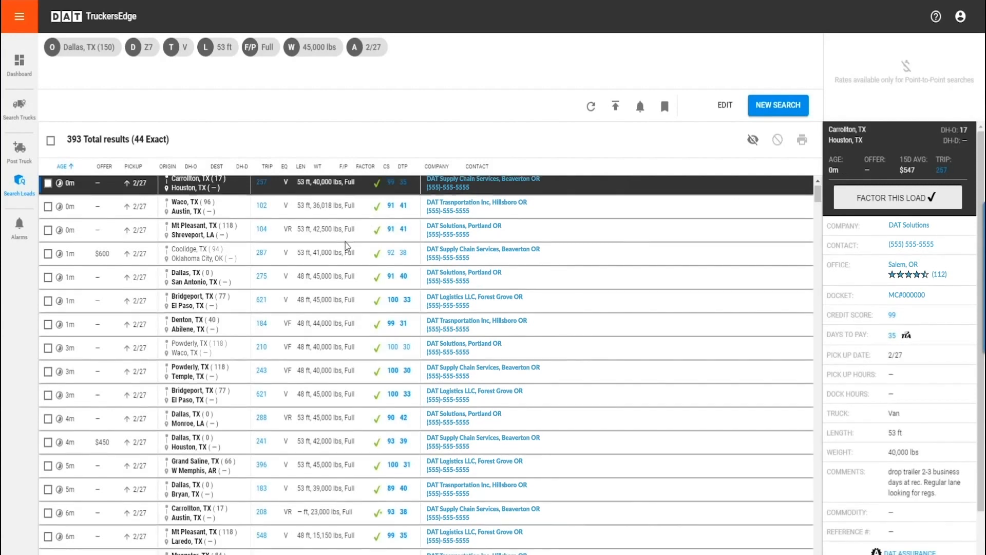
scroll("down", 3)
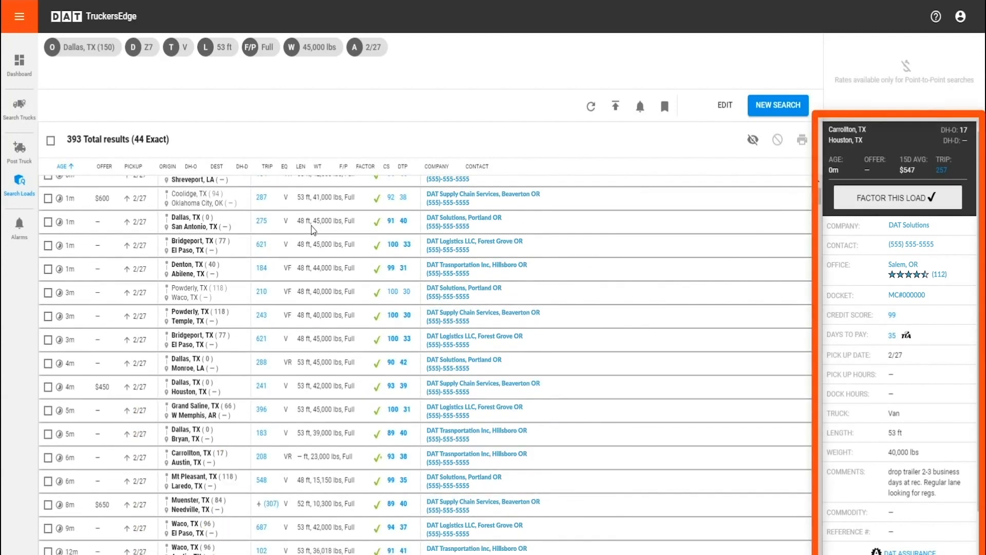
left_click(326, 221)
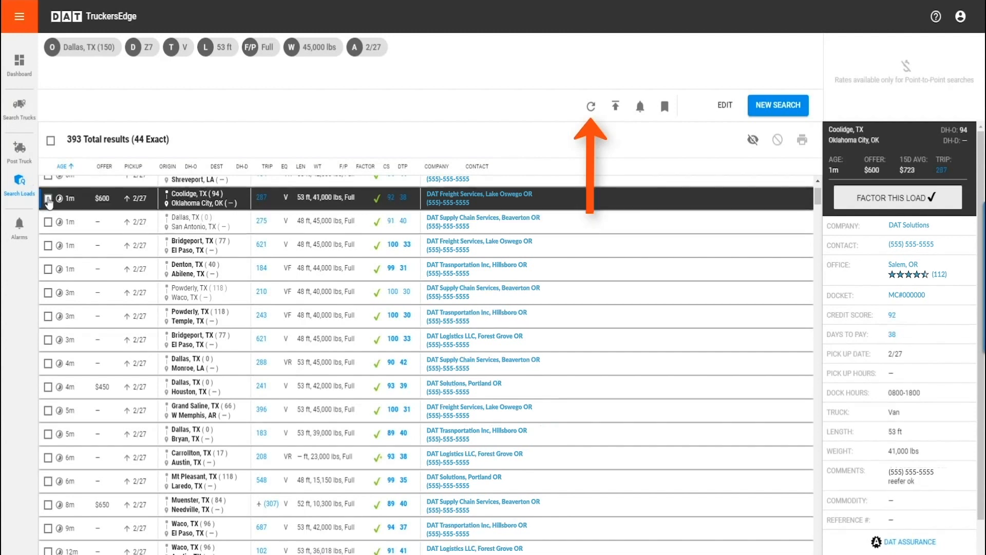
left_click(47, 197)
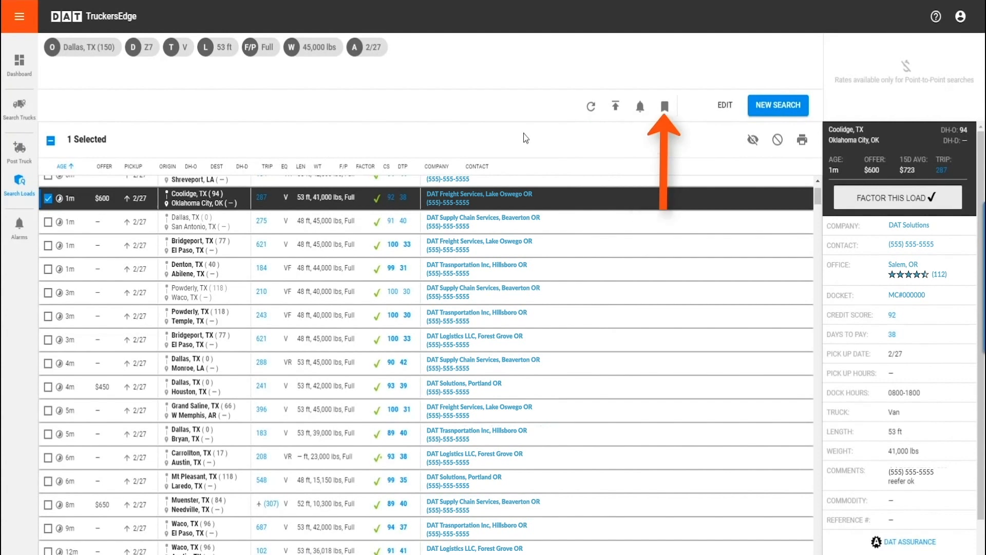
left_click(664, 105)
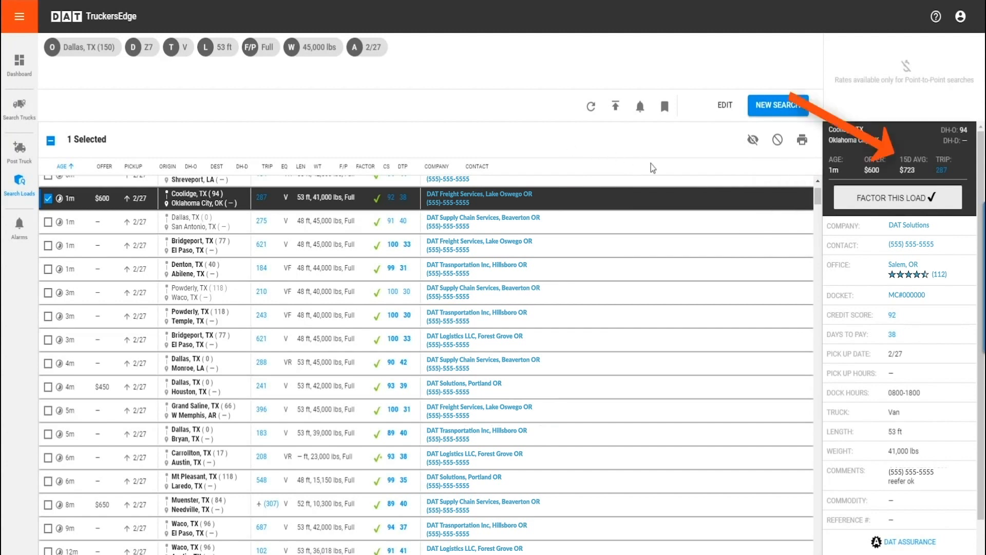
mouse_move(787, 252)
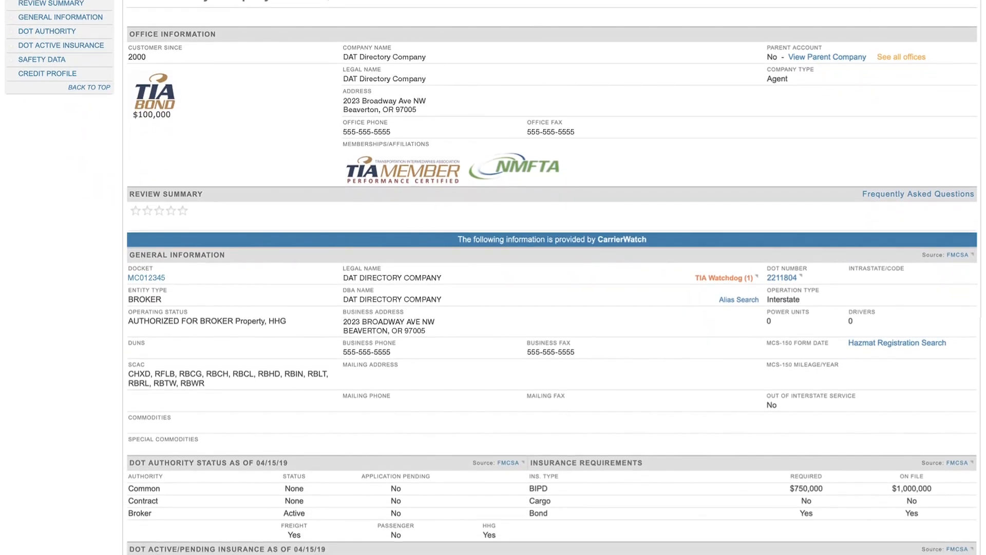
- Scroll through the company's authority, insurance, safety data and 97 credit profile
scroll("down", 3)
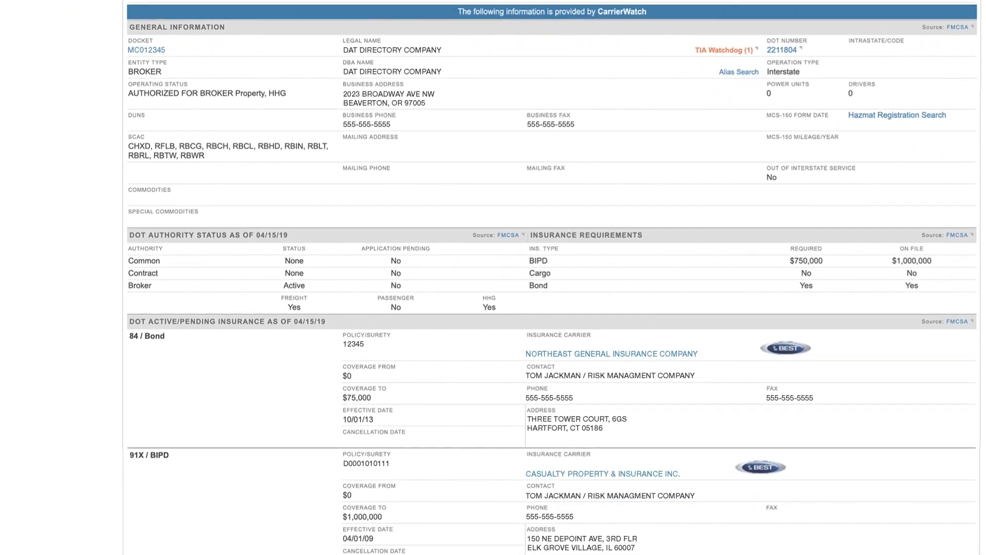
scroll("down", 3)
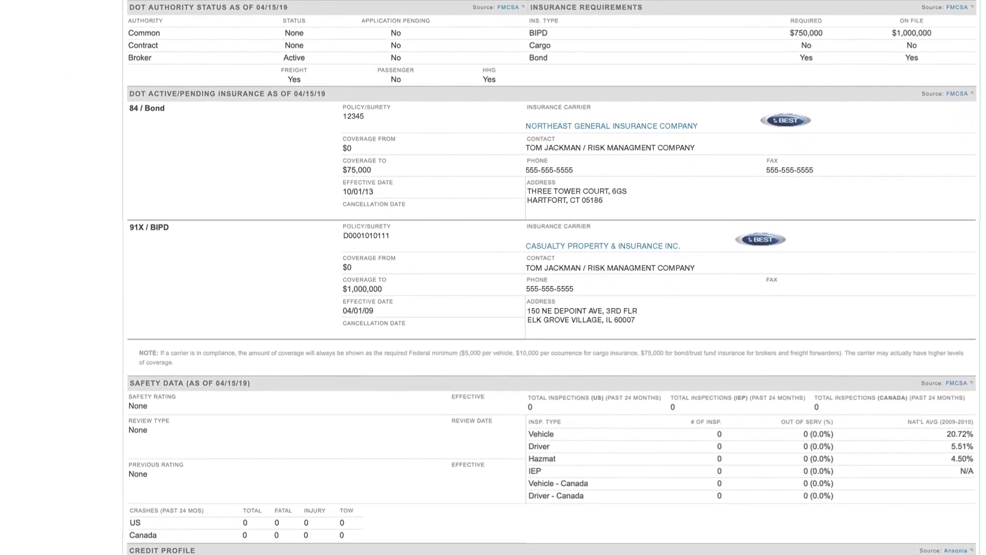
scroll("down", 3)
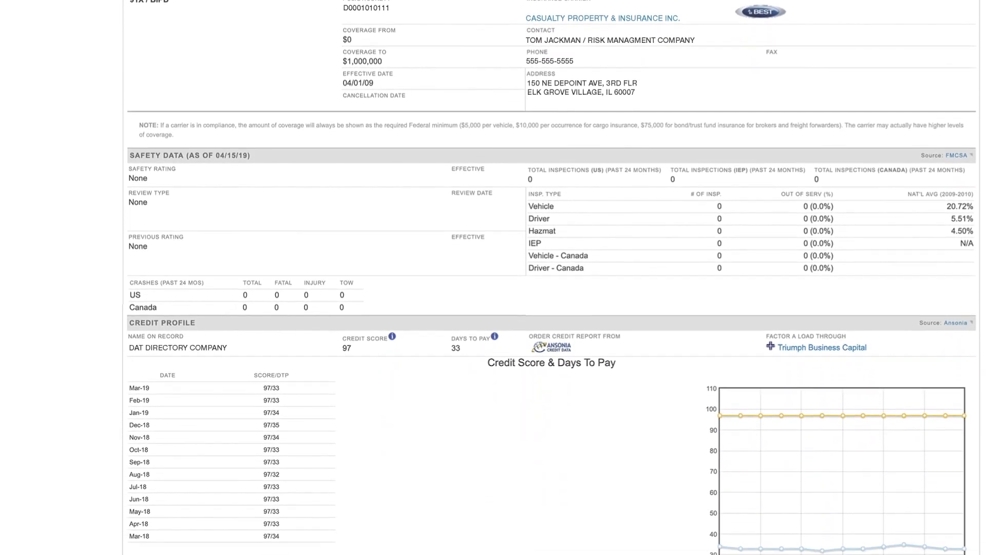
scroll("down", 3)
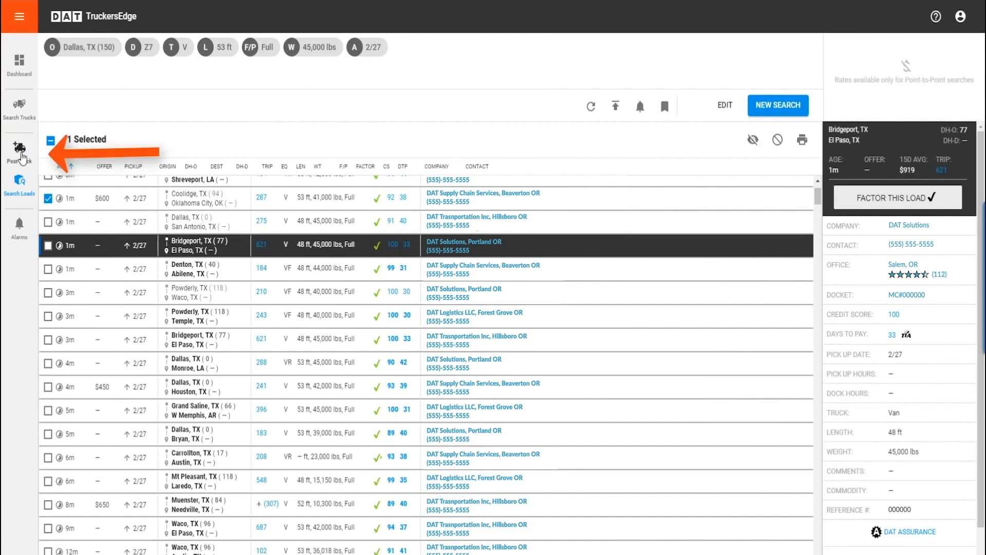
- Post a 53 ft, 45,000 lb full van truck from Dallas, TX to Z7 after viewing valid geographies
left_click(20, 151)
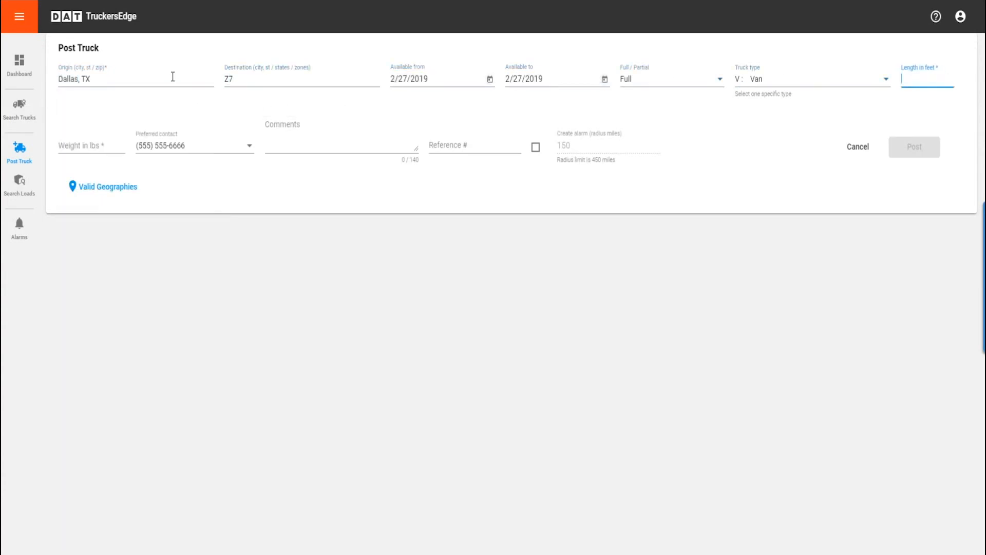
type("45")
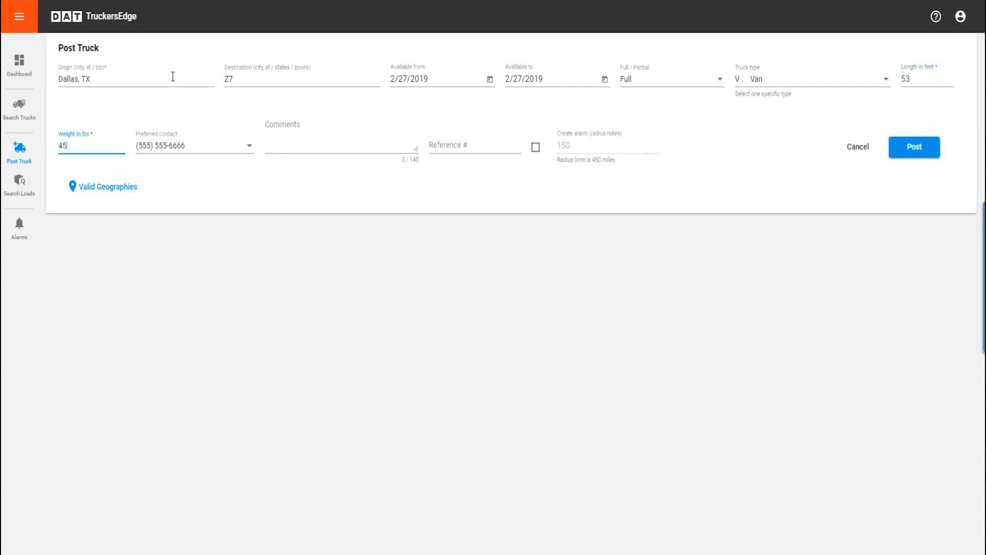
left_click(101, 186)
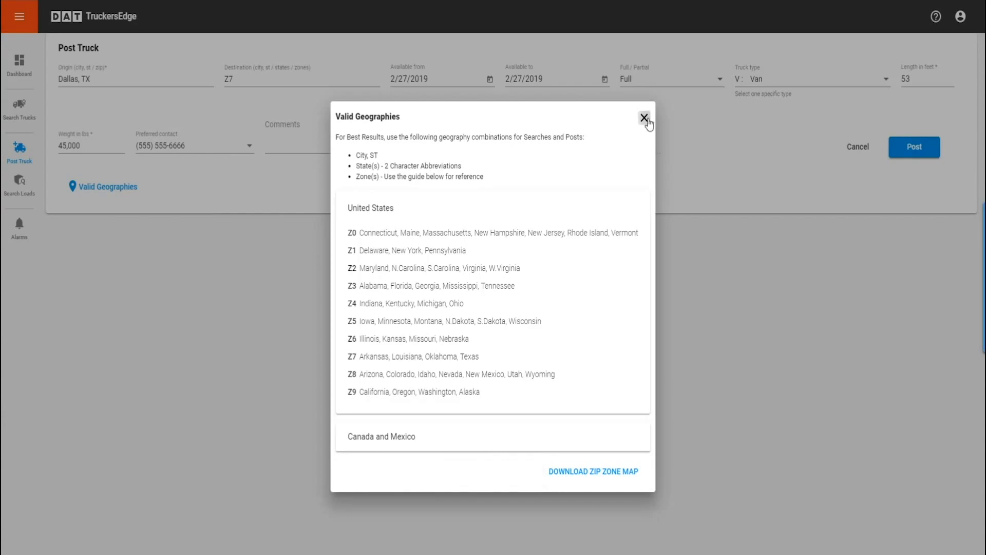
left_click(645, 118)
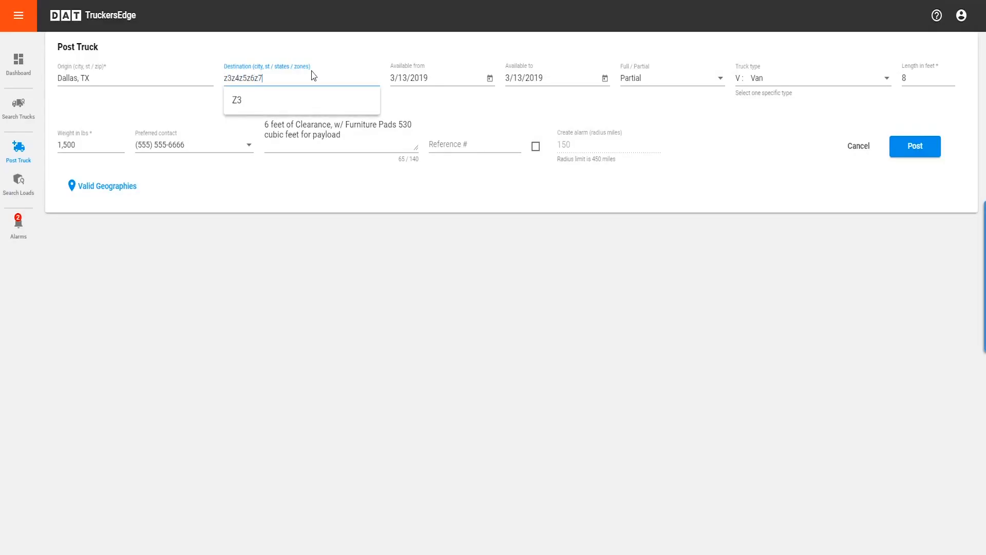
left_click(913, 146)
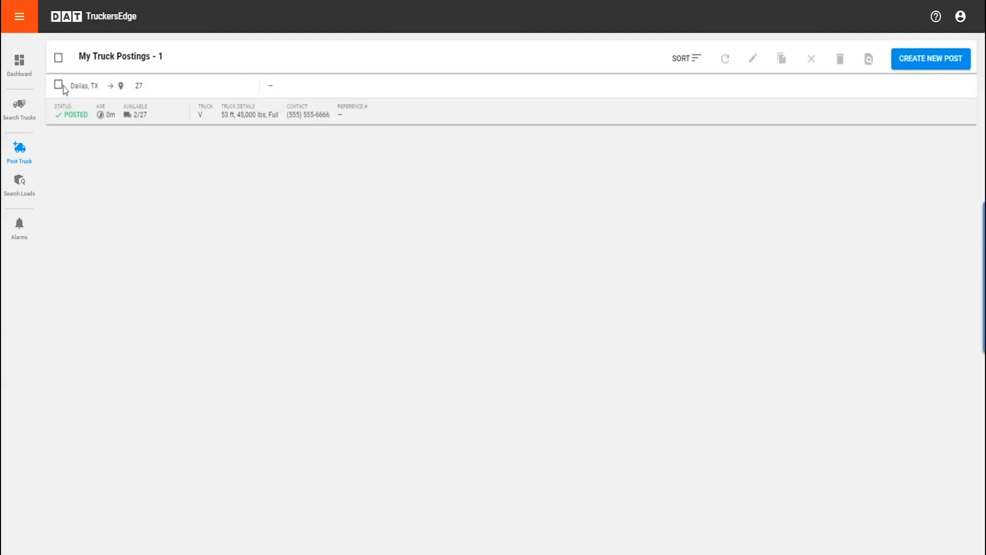
- Check the Dallas, TX to Z7 posting and open the TruckersEdge Help Center
left_click(58, 84)
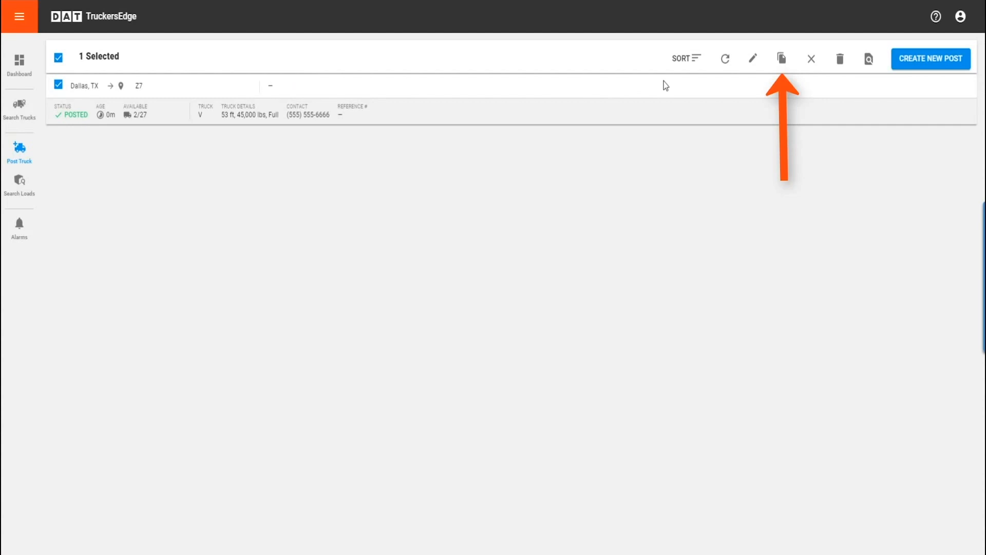
left_click(936, 16)
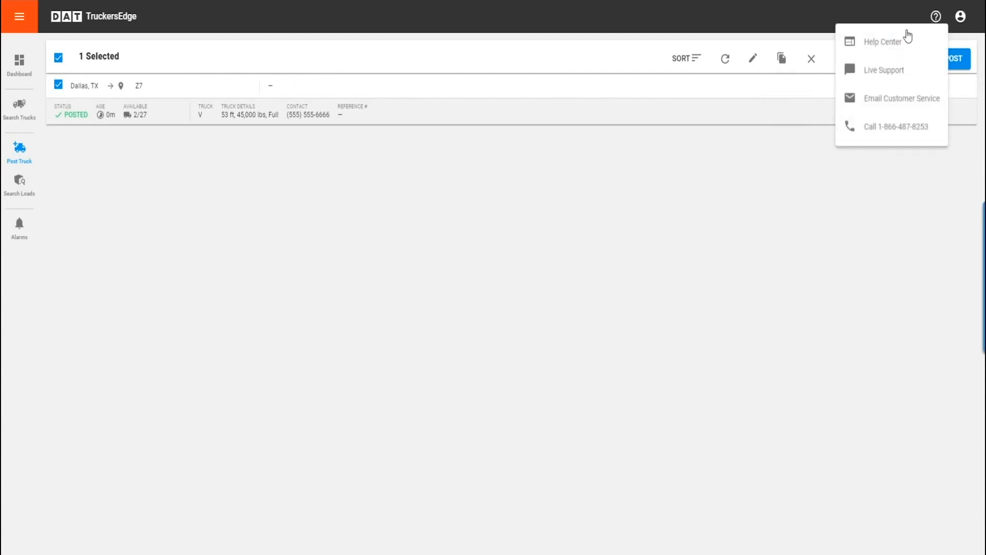
left_click(883, 41)
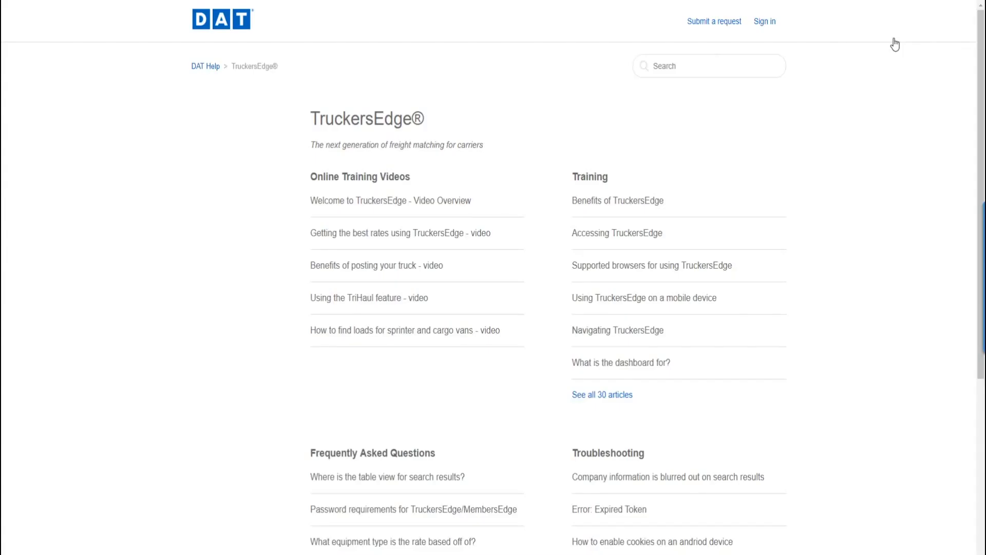